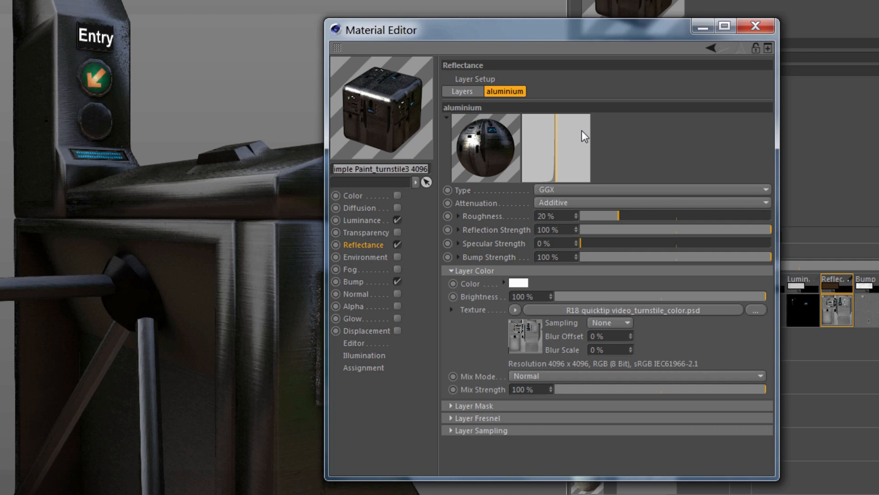
{"action": "mouse_move", "coordinate": [372, 225]}
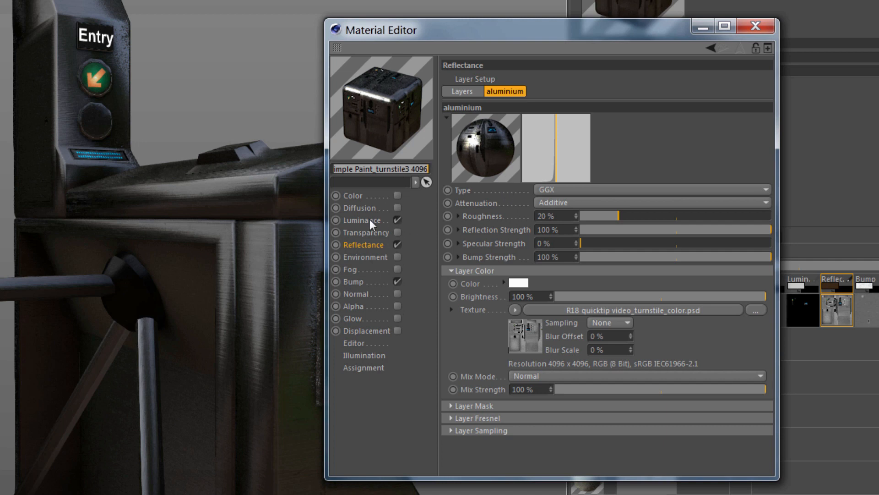
Inspect the turnstile material's Color, Luminance, Bump and Reflectance channel textures
{"action": "left_click", "coordinate": [354, 195]}
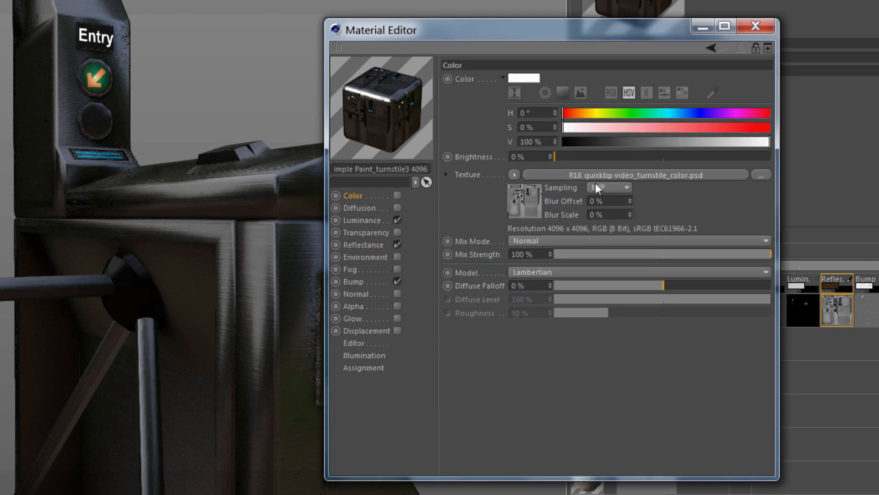
{"action": "left_click", "coordinate": [363, 220]}
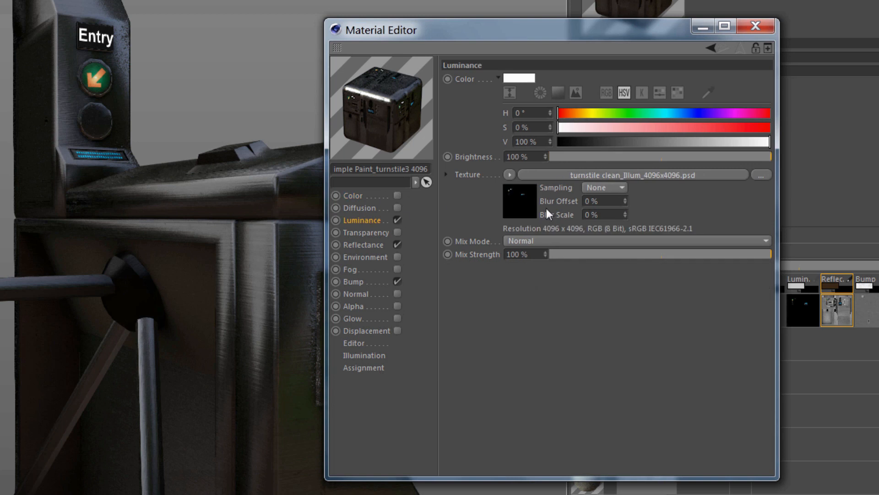
{"action": "mouse_move", "coordinate": [367, 282]}
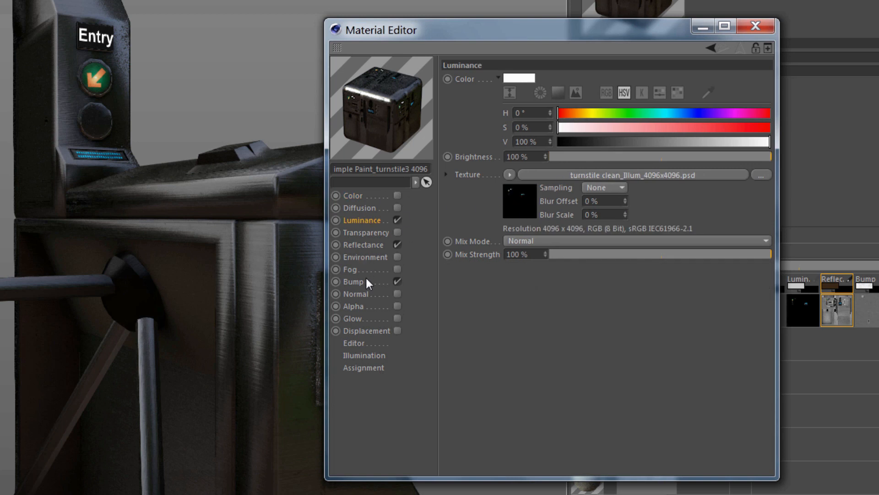
{"action": "left_click", "coordinate": [354, 282]}
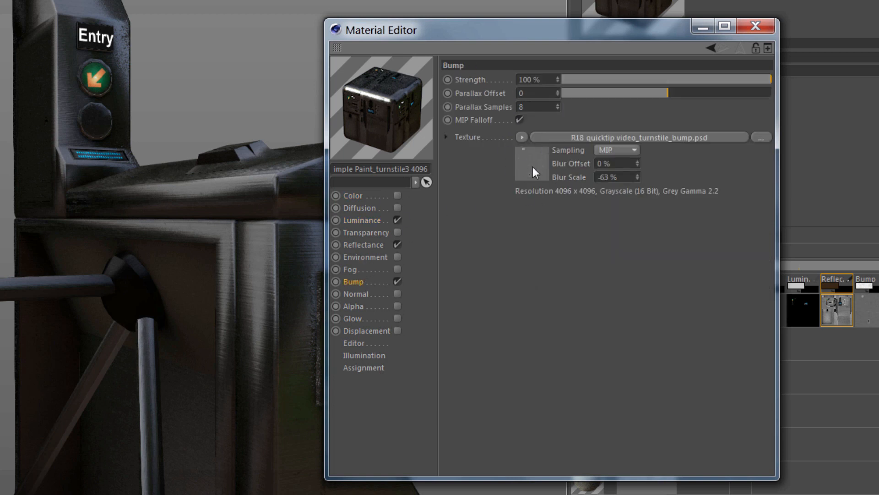
{"action": "left_click", "coordinate": [363, 245]}
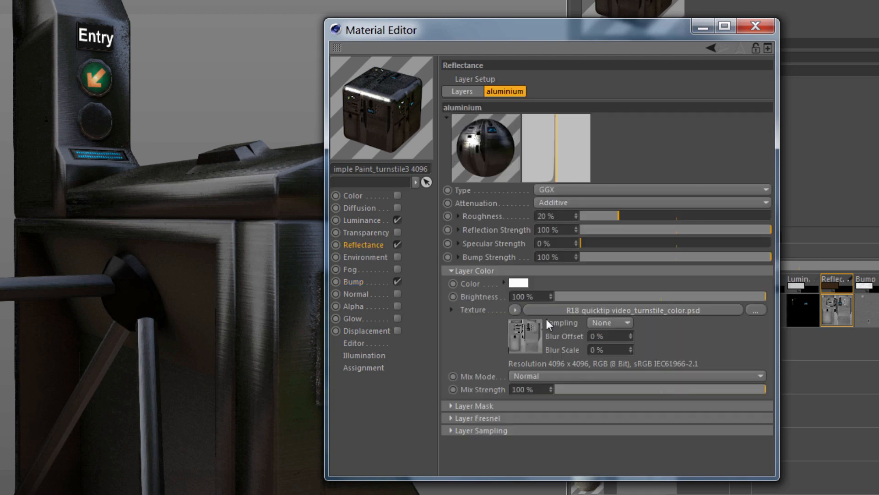
{"action": "mouse_move", "coordinate": [510, 325]}
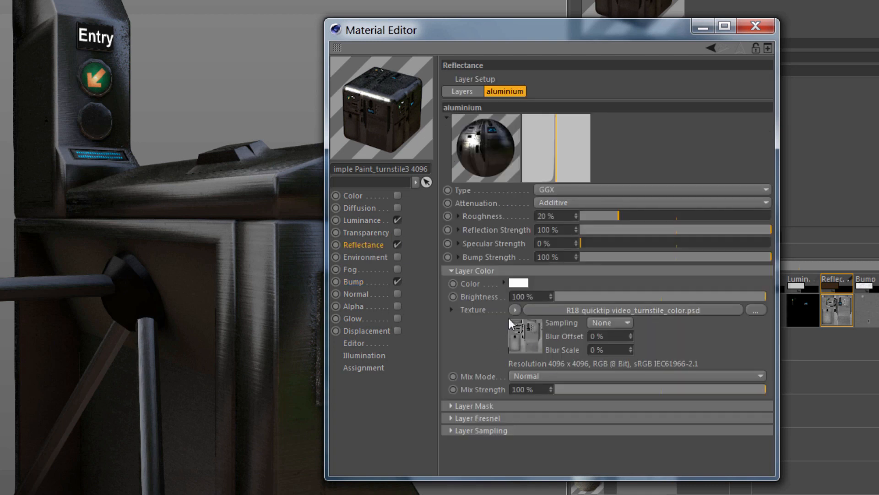
{"action": "left_click", "coordinate": [353, 195]}
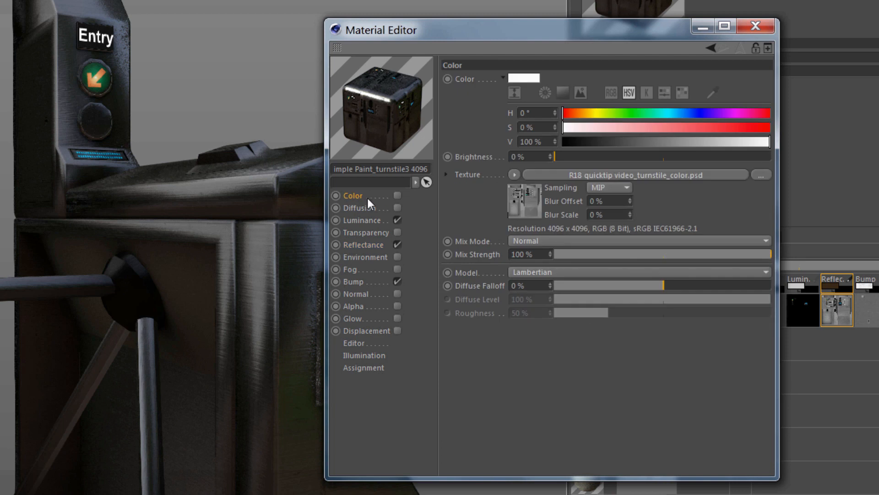
{"action": "left_click", "coordinate": [363, 244]}
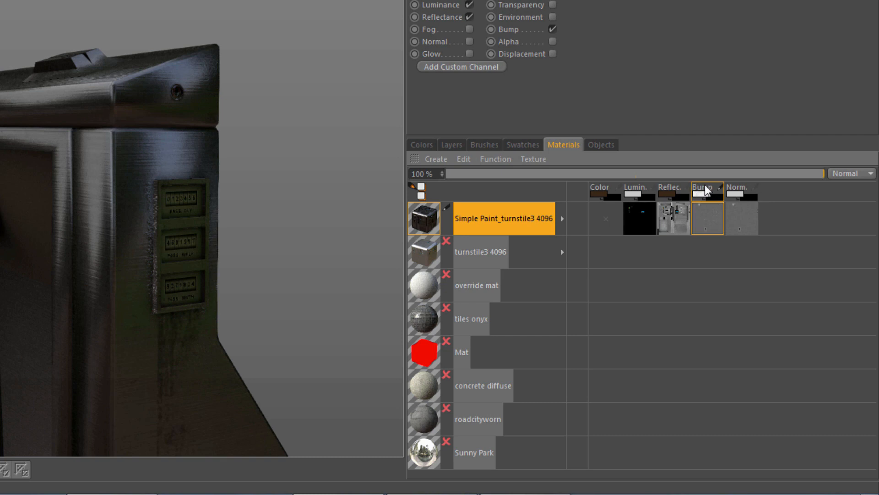
Target the Reflec. texture and verify the color texture's rust layer sits above the background
{"action": "left_click", "coordinate": [674, 216]}
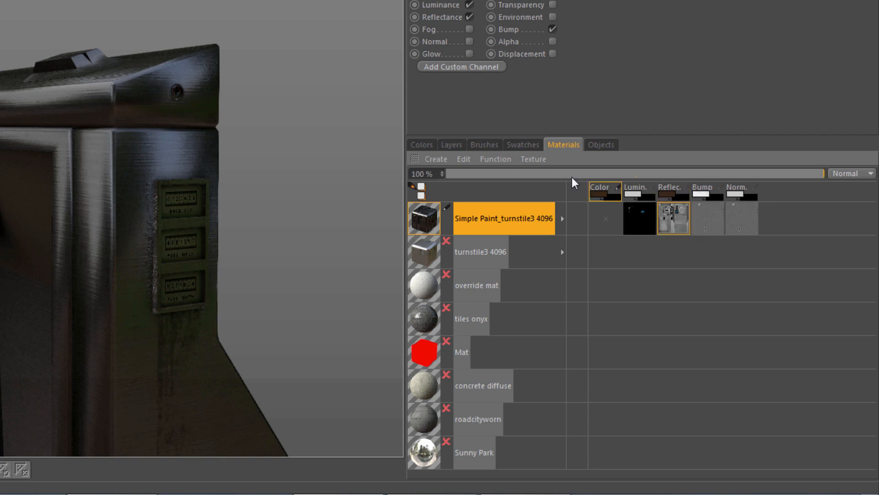
{"action": "left_click", "coordinate": [451, 144]}
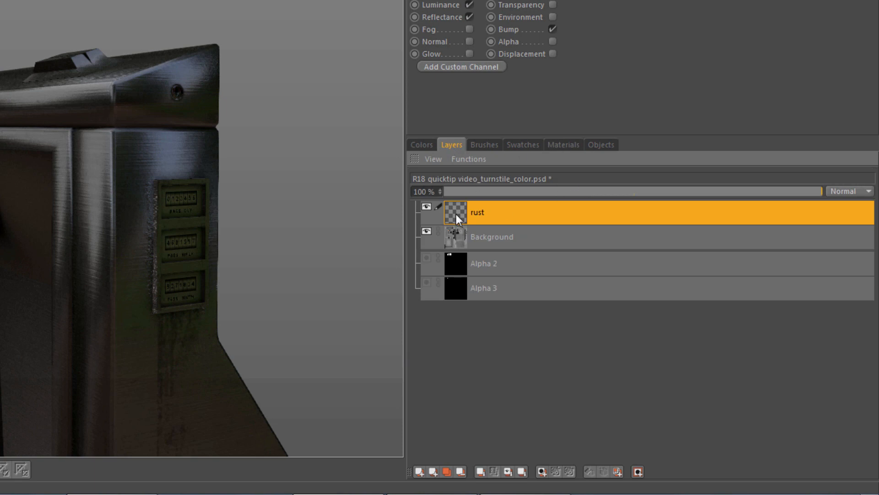
{"action": "mouse_move", "coordinate": [442, 208]}
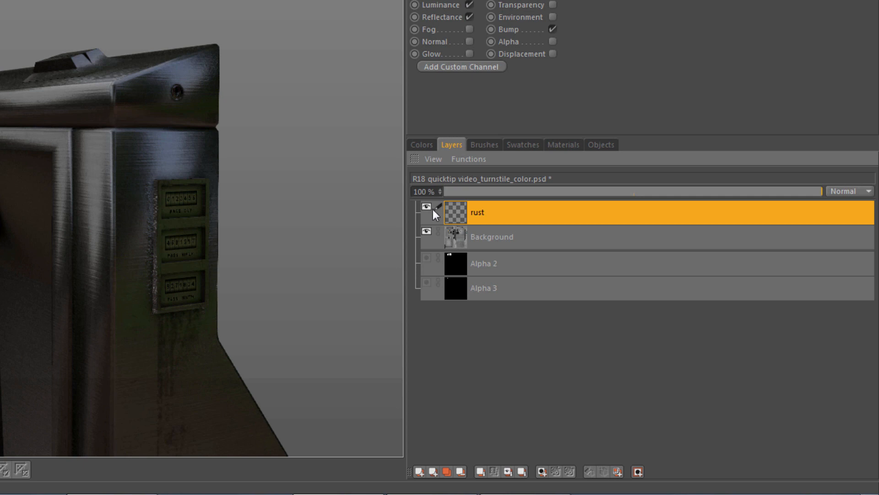
{"action": "left_click", "coordinate": [564, 145]}
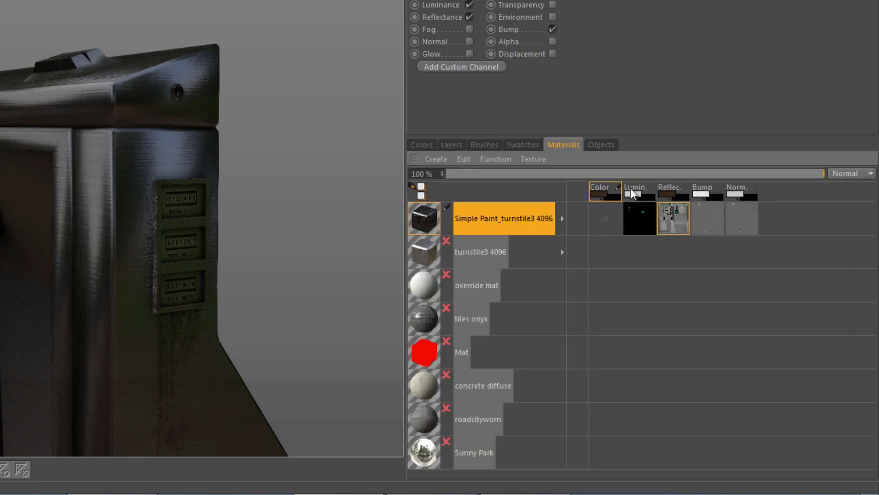
{"action": "mouse_move", "coordinate": [689, 194]}
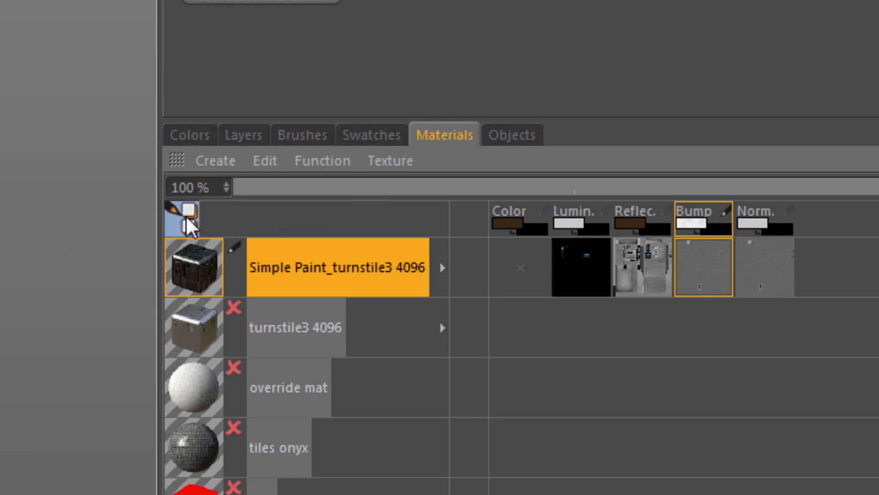
{"action": "mouse_move", "coordinate": [194, 230]}
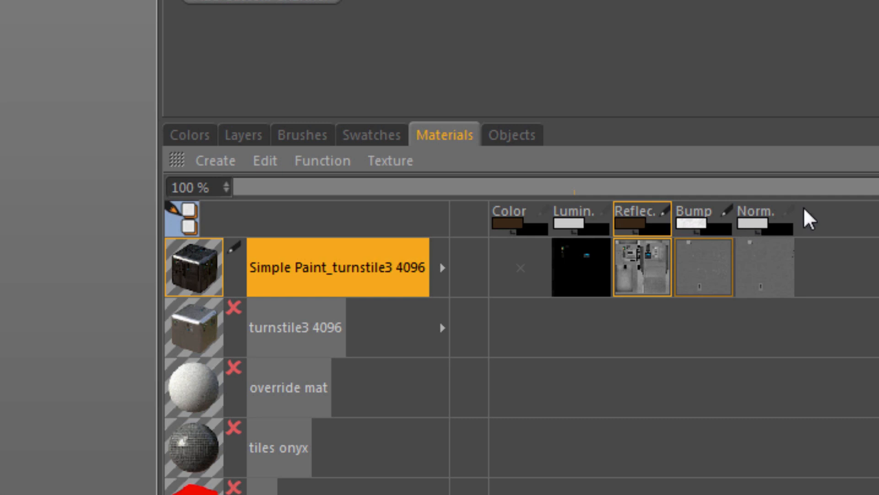
{"action": "mouse_move", "coordinate": [810, 229]}
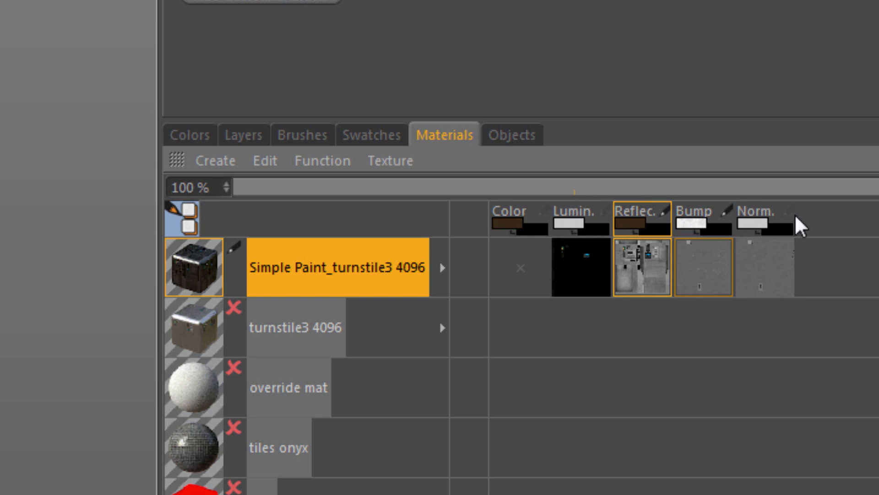
{"action": "mouse_move", "coordinate": [810, 225]}
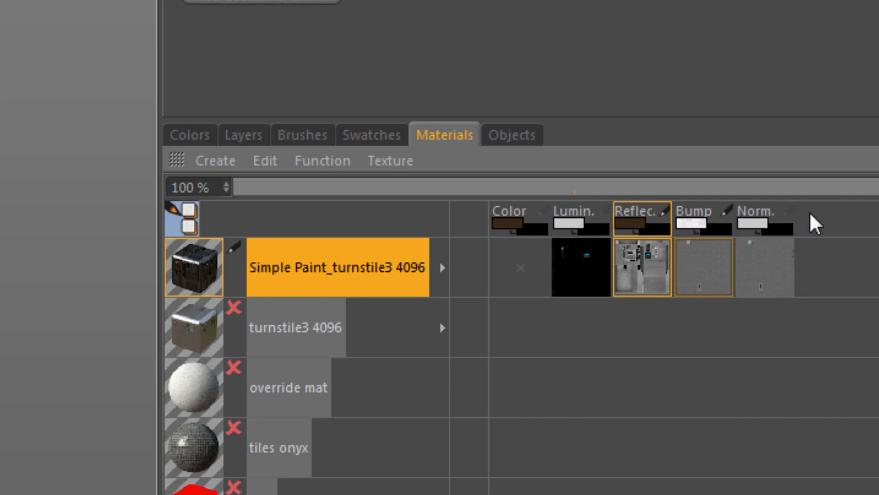
{"action": "mouse_move", "coordinate": [752, 223]}
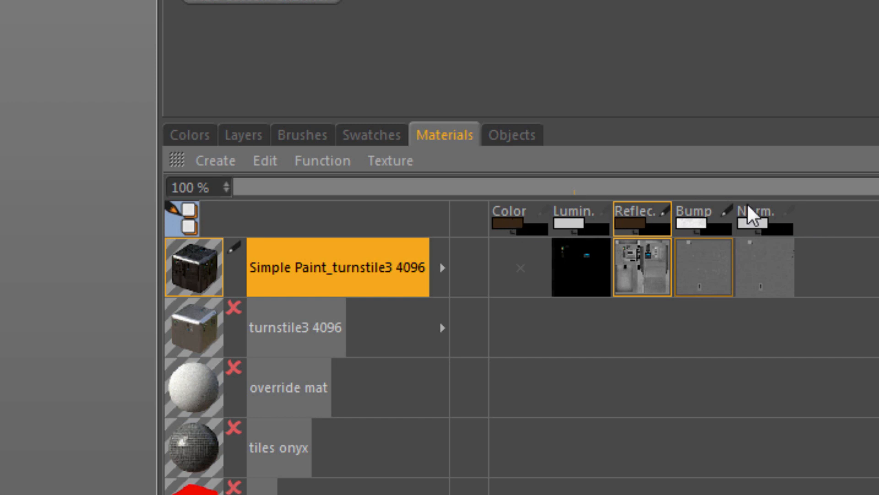
{"action": "mouse_move", "coordinate": [662, 221]}
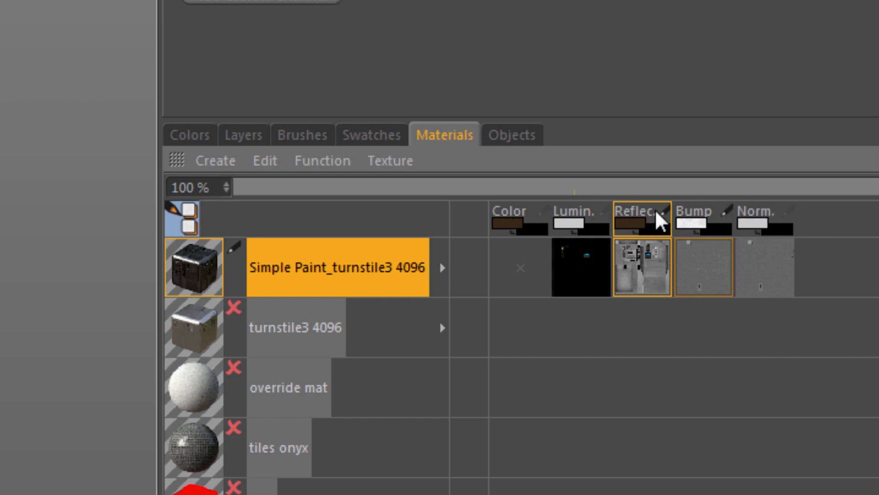
{"action": "mouse_move", "coordinate": [724, 220]}
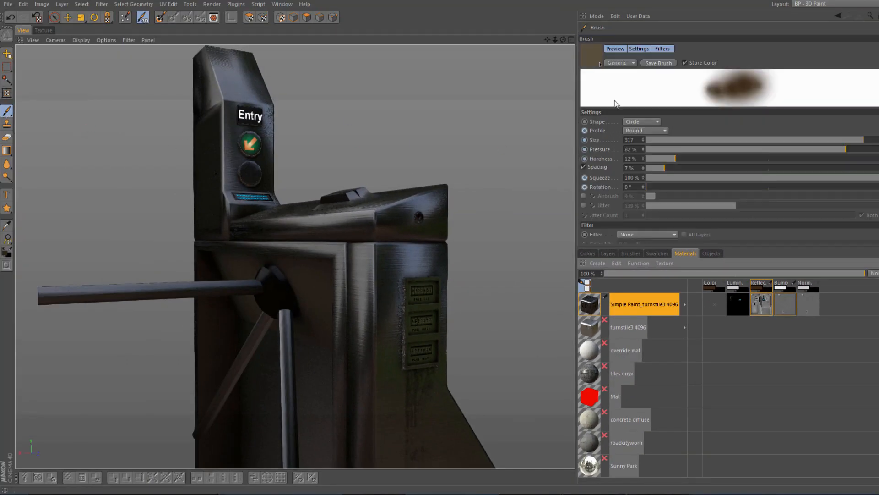
Select the bump (B) channel in the per-channel paint color settings
{"action": "left_click", "coordinate": [587, 253]}
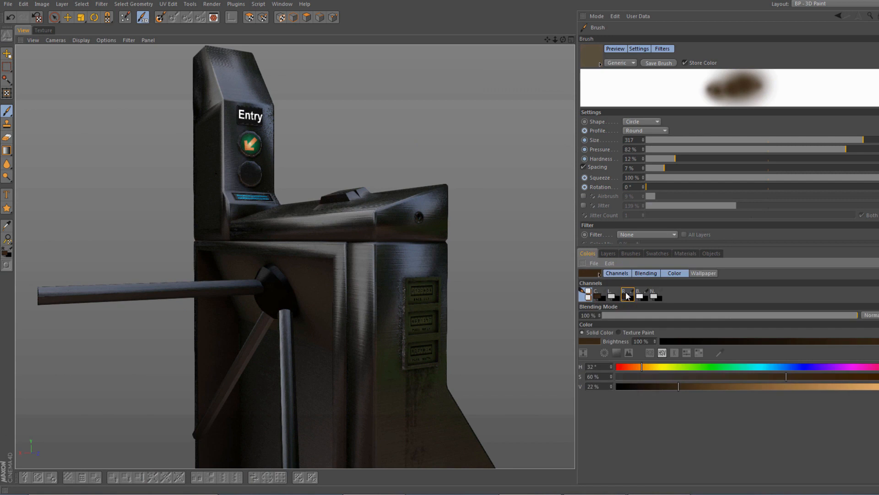
{"action": "left_click", "coordinate": [642, 294]}
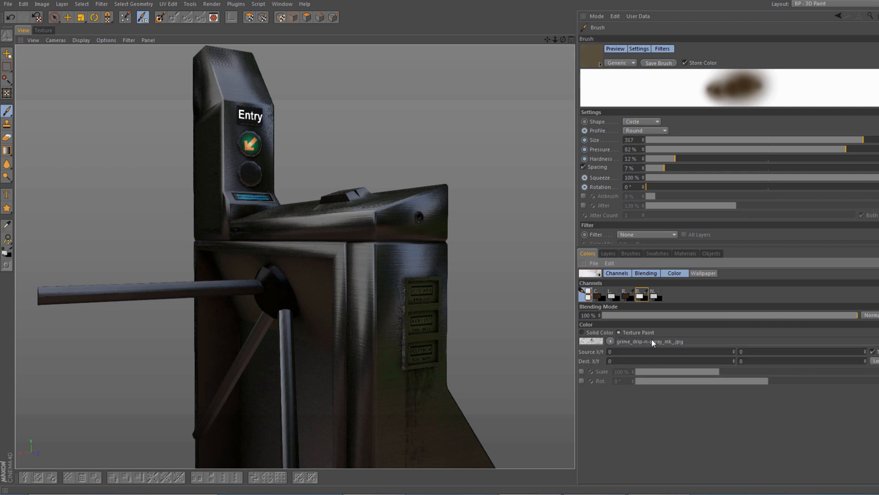
{"action": "mouse_move", "coordinate": [558, 224]}
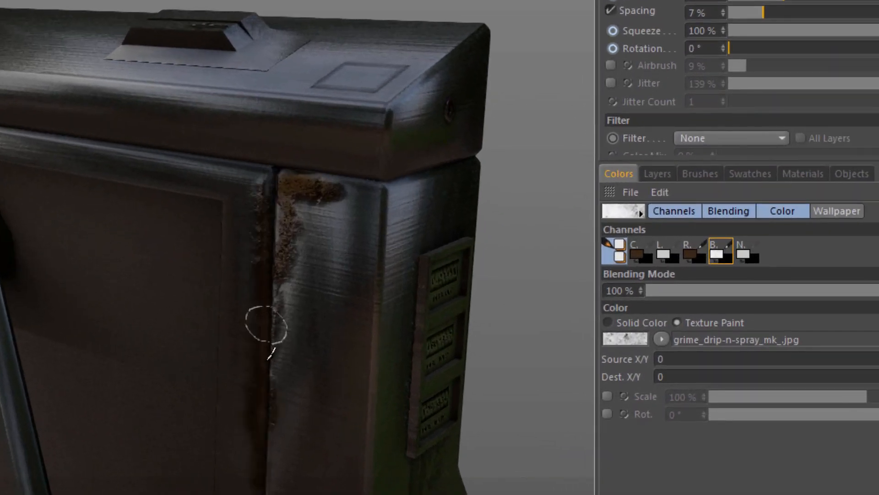
{"action": "mouse_move", "coordinate": [260, 174]}
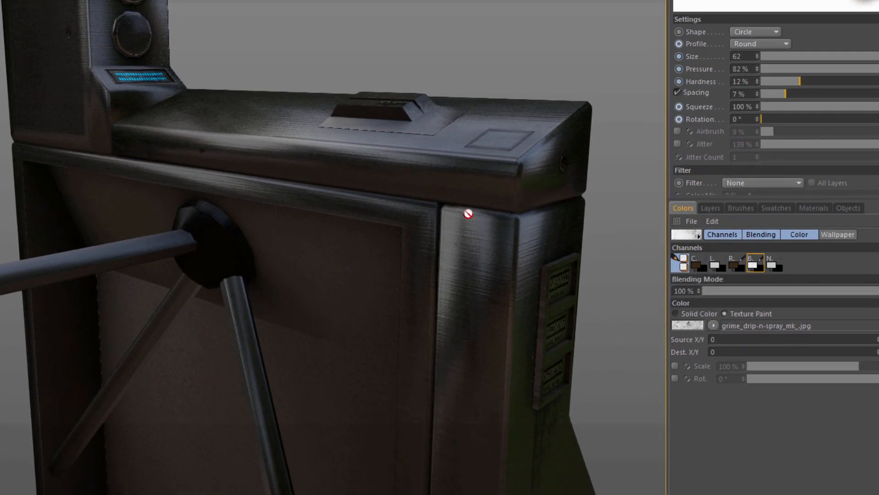
{"action": "mouse_move", "coordinate": [239, 168]}
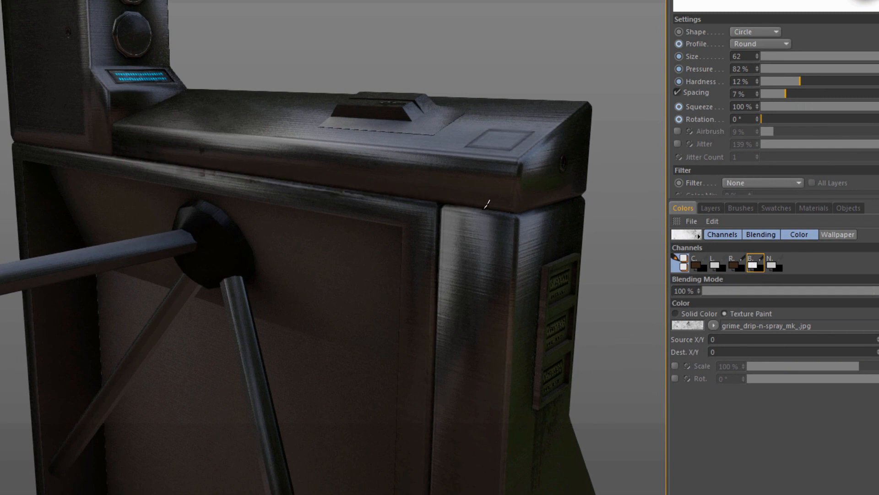
{"action": "mouse_move", "coordinate": [449, 203]}
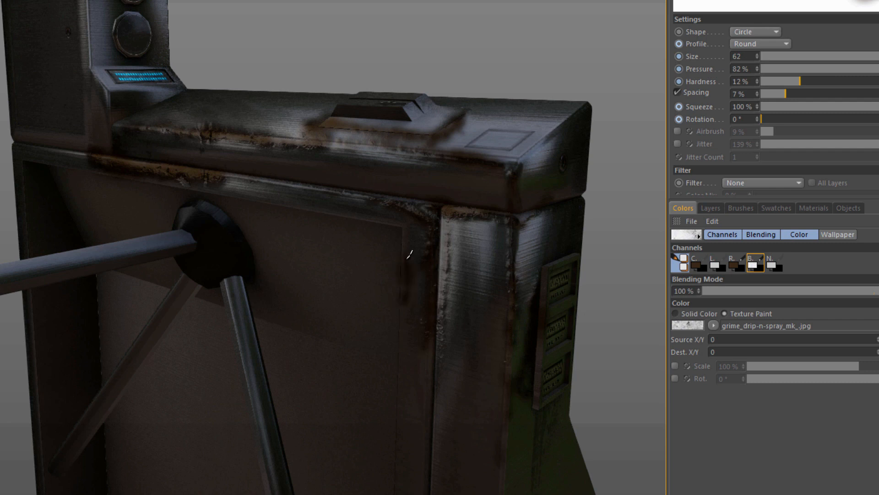
{"action": "mouse_move", "coordinate": [420, 170]}
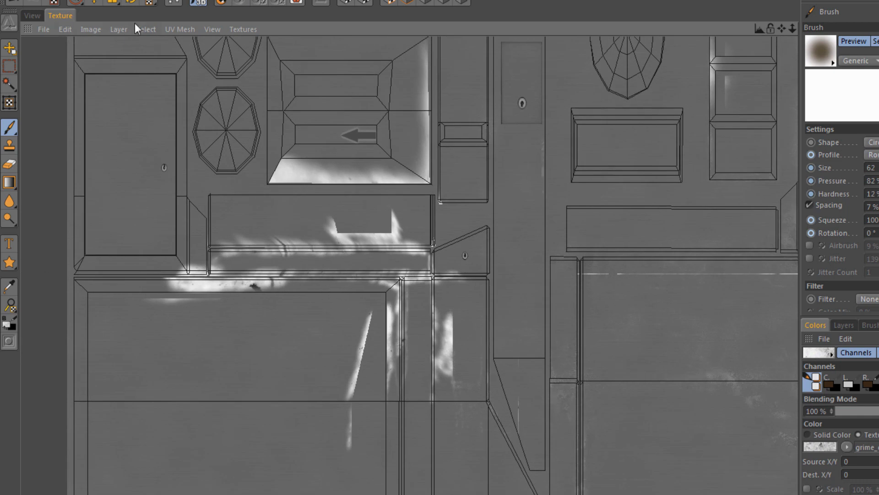
Display R18 quicktip video_turnstile_color.psd flat in the Texture view to check the rust streaks
{"action": "left_click", "coordinate": [243, 28]}
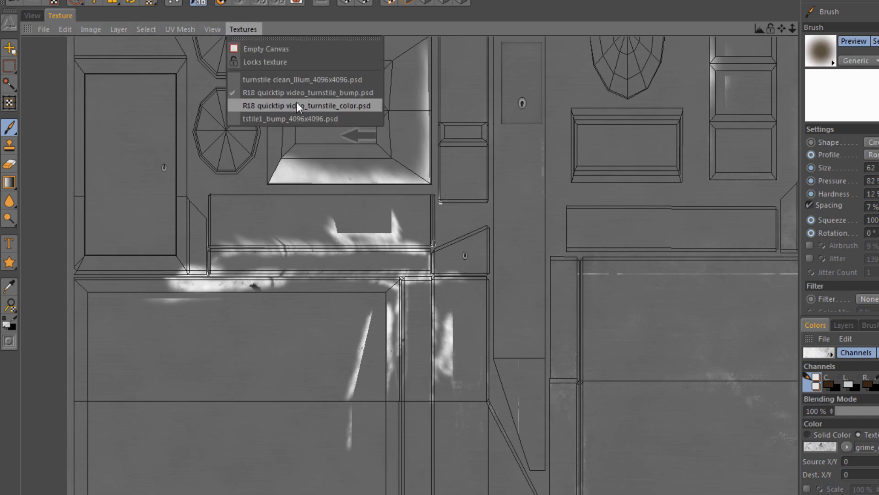
{"action": "left_click", "coordinate": [304, 106]}
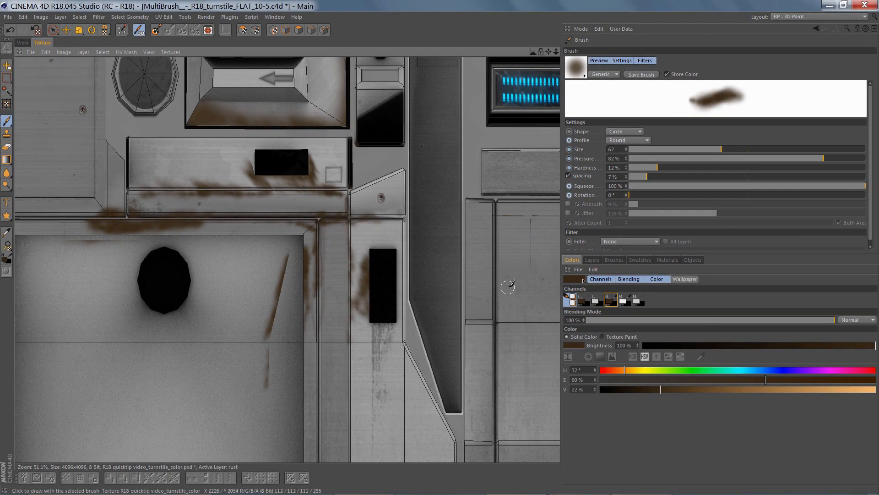
{"action": "left_click", "coordinate": [601, 75]}
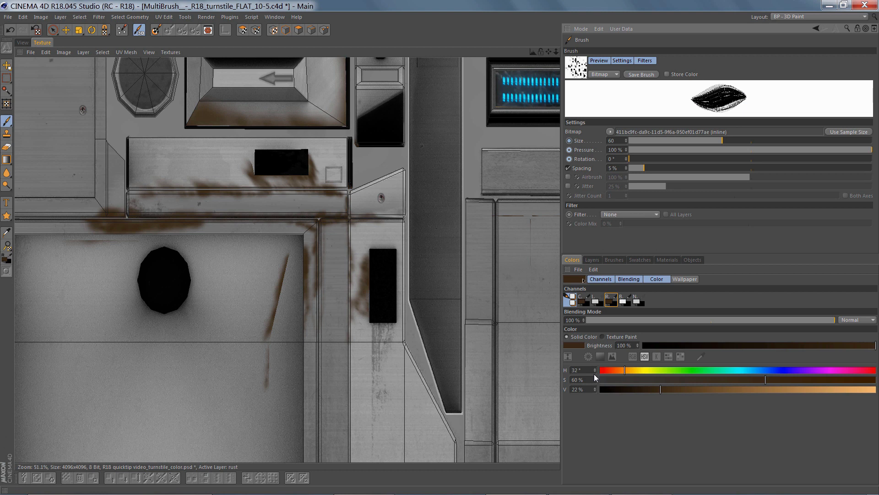
{"action": "mouse_move", "coordinate": [580, 439]}
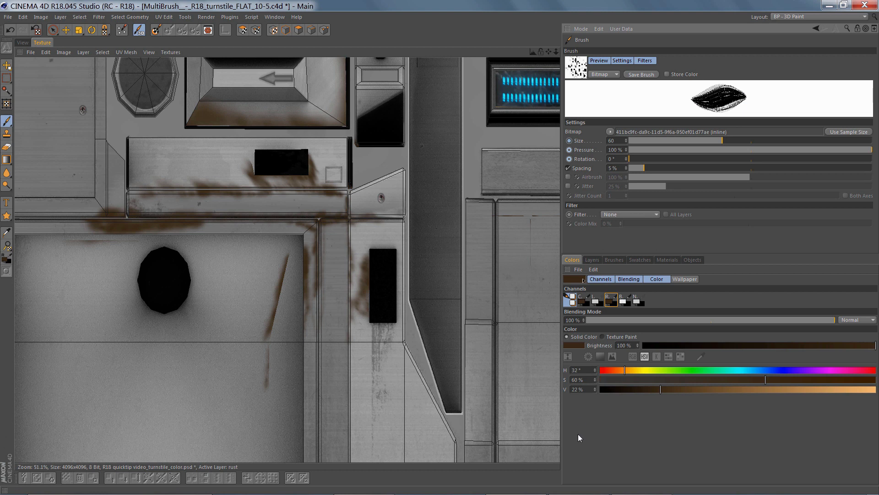